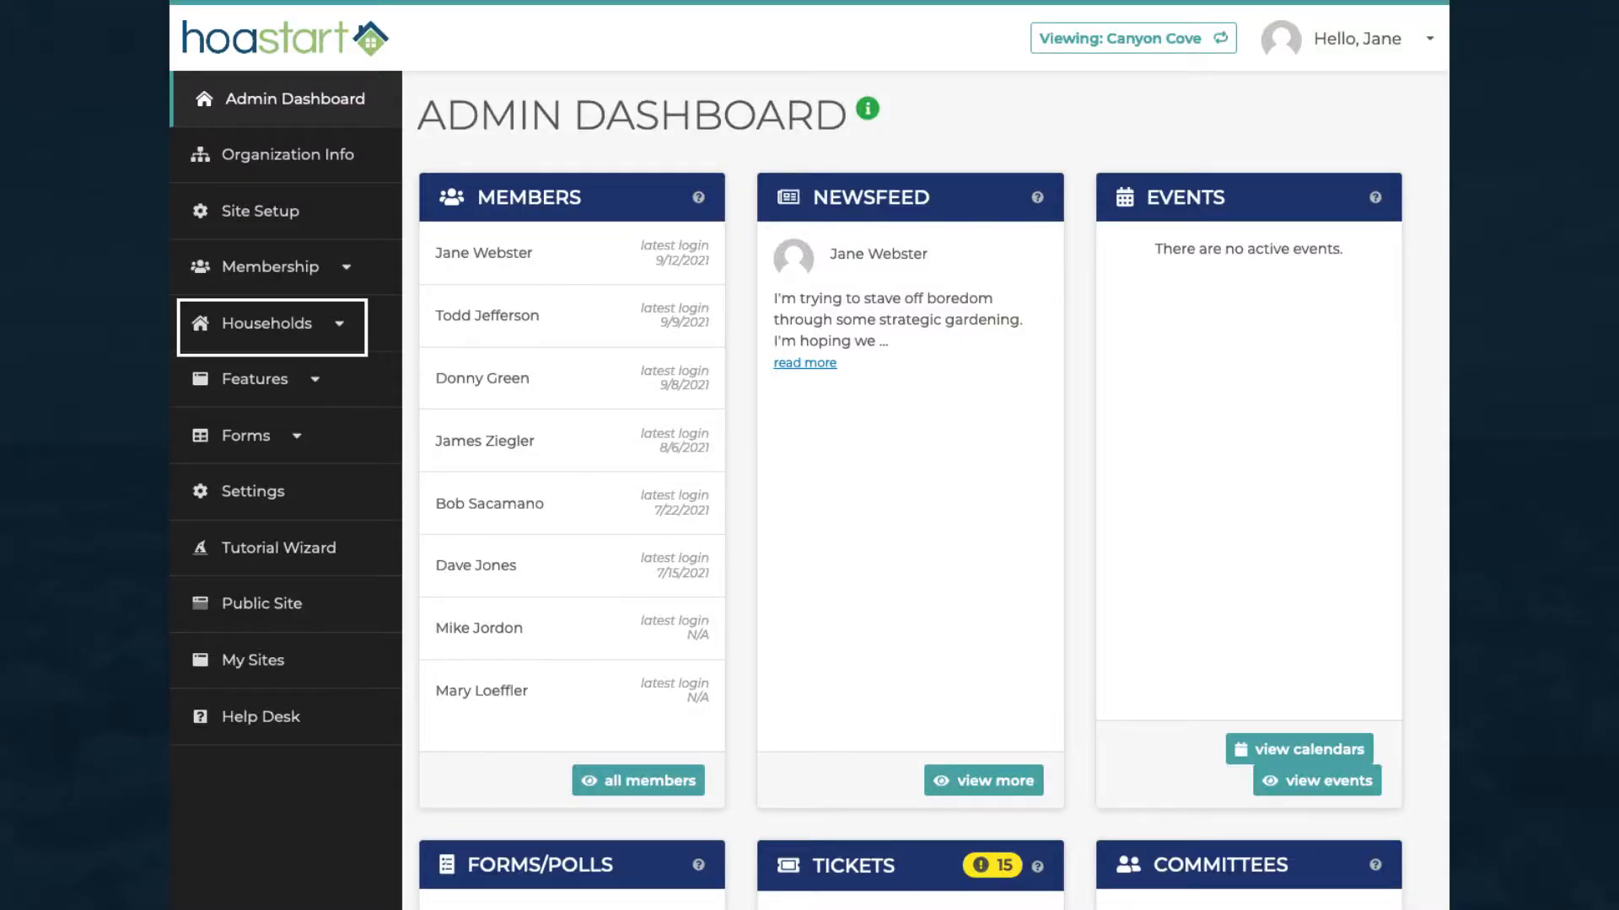
Expand the Households sidebar group and open the Households page.
left_click(271, 323)
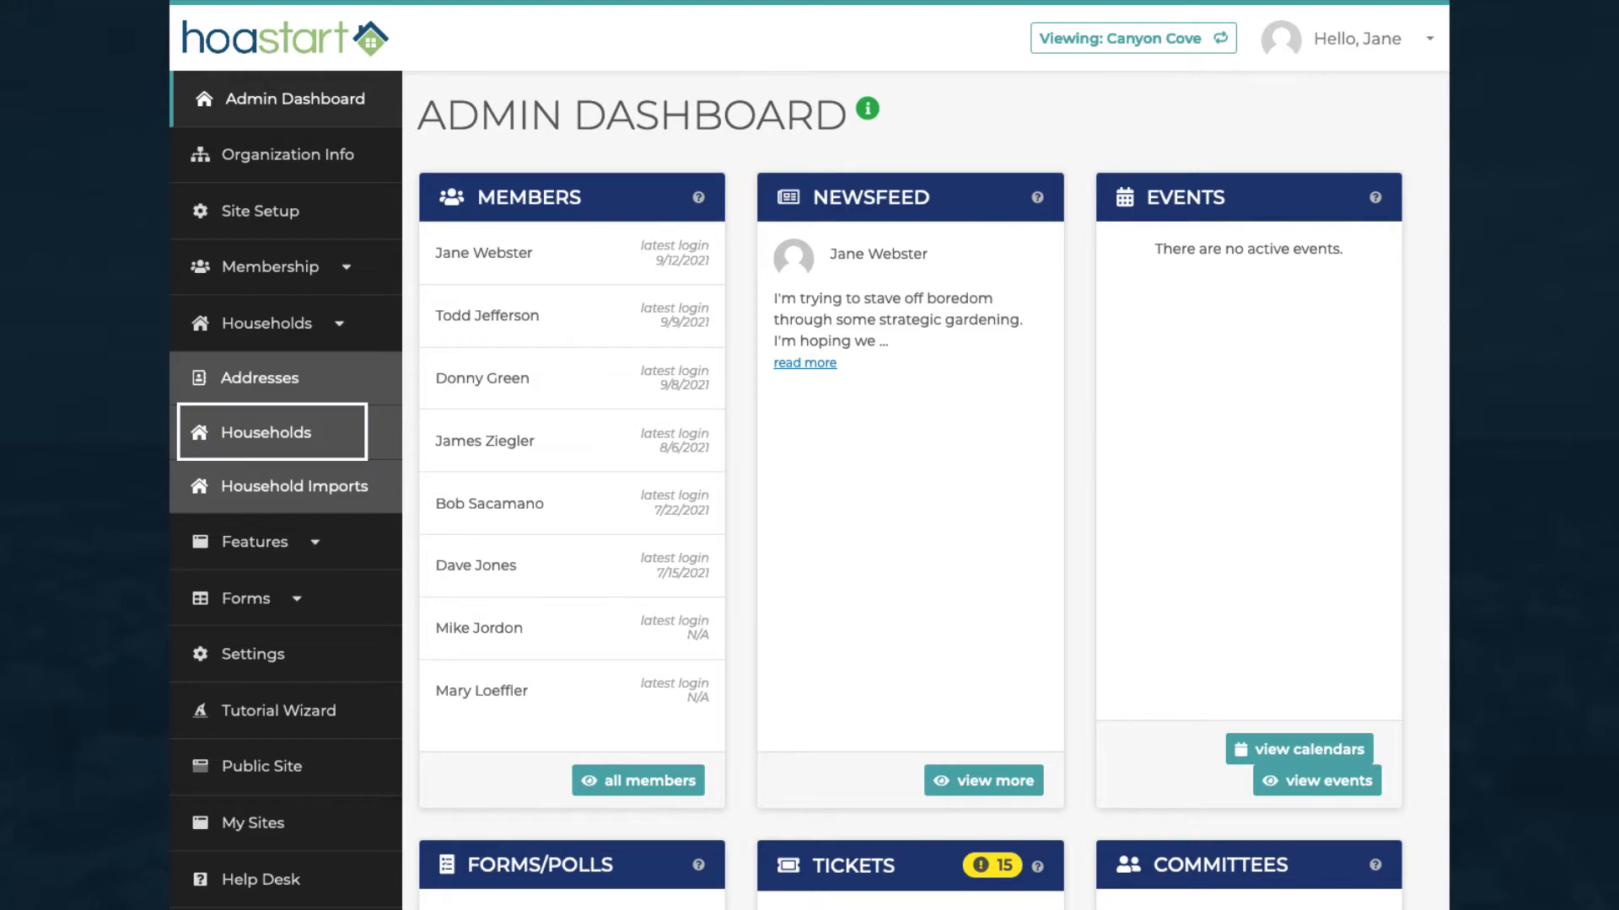
left_click(265, 431)
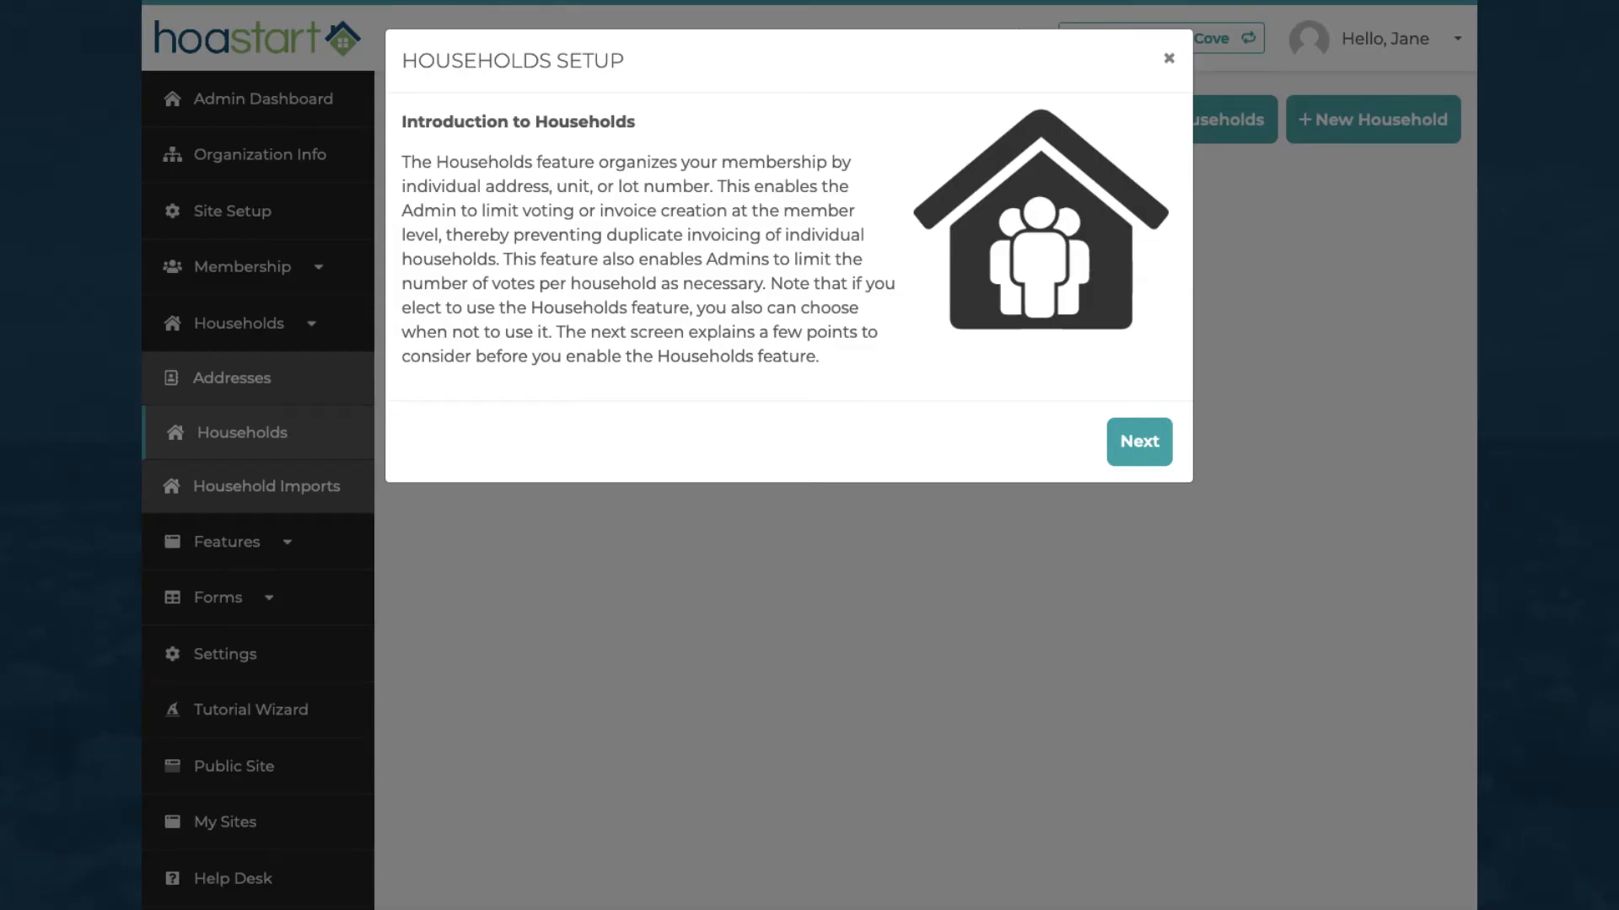
Save the Households setup with dues and voting allowed for Owners.
left_click(1137, 441)
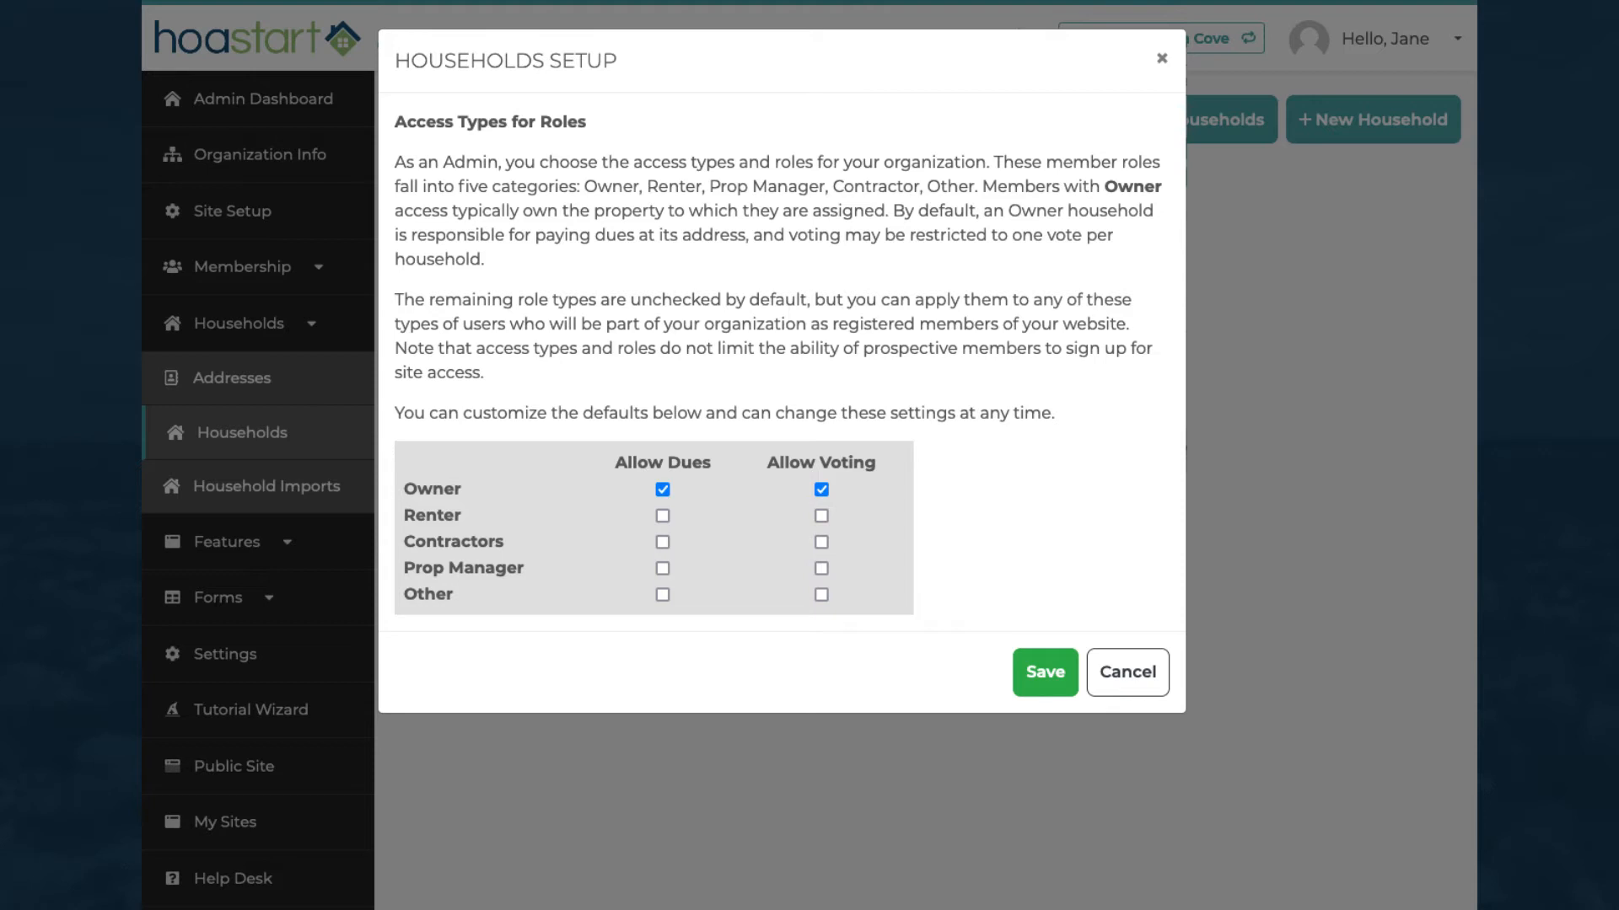
left_click(1126, 672)
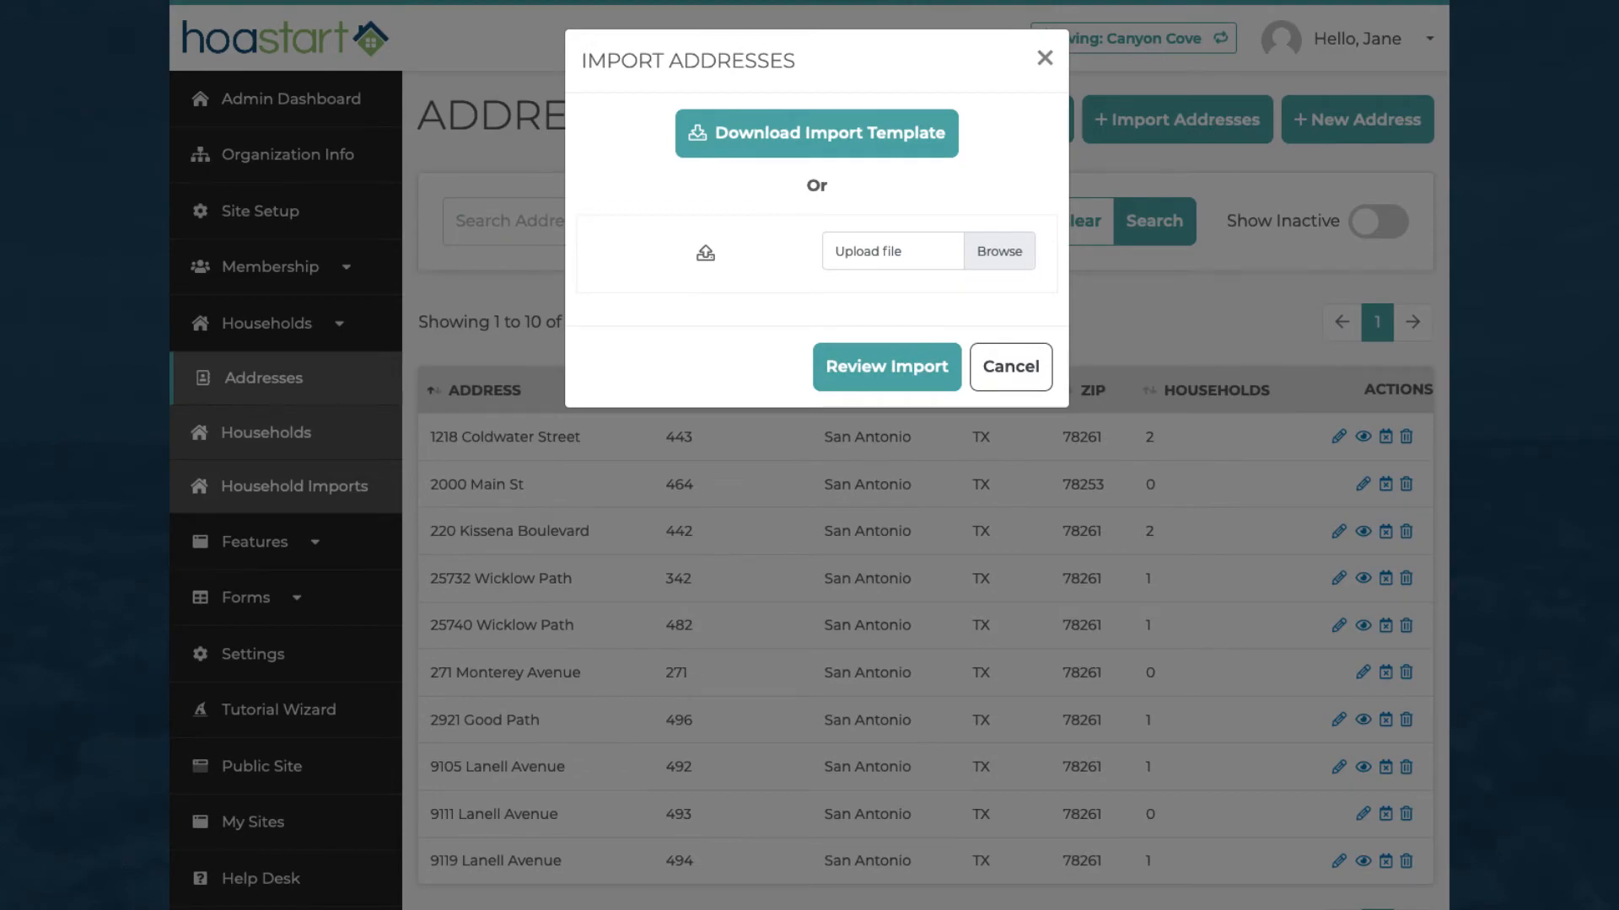
Cancel the Import Addresses dialog to view the 10 existing addresses.
left_click(814, 133)
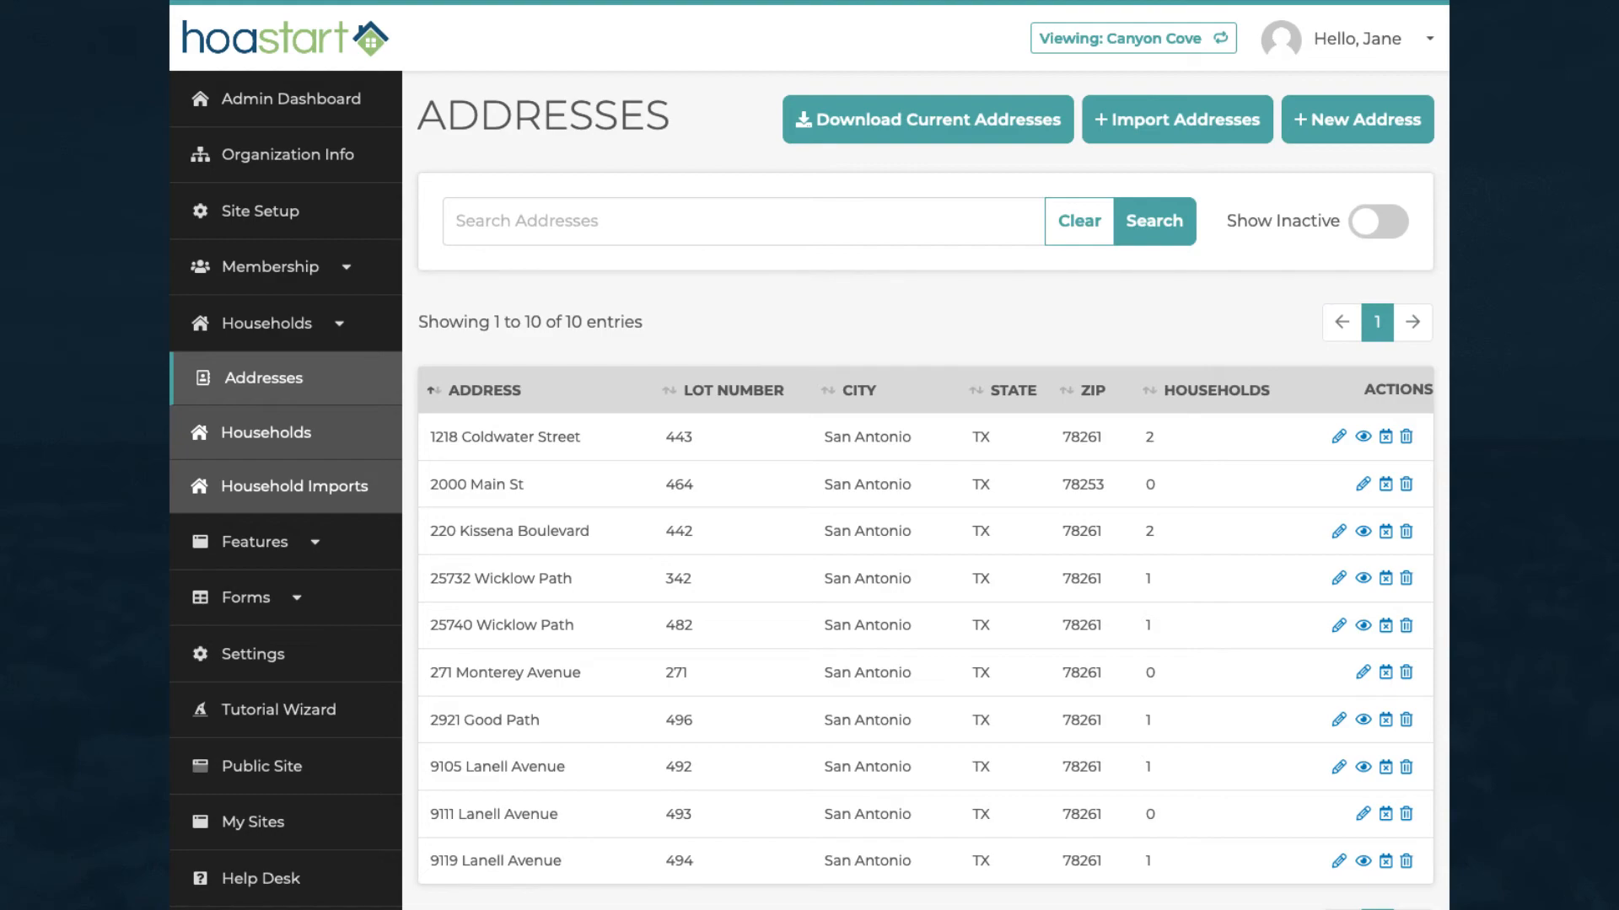
Attempt deleting an address with household data, then view the 9-household list.
left_click(1385, 437)
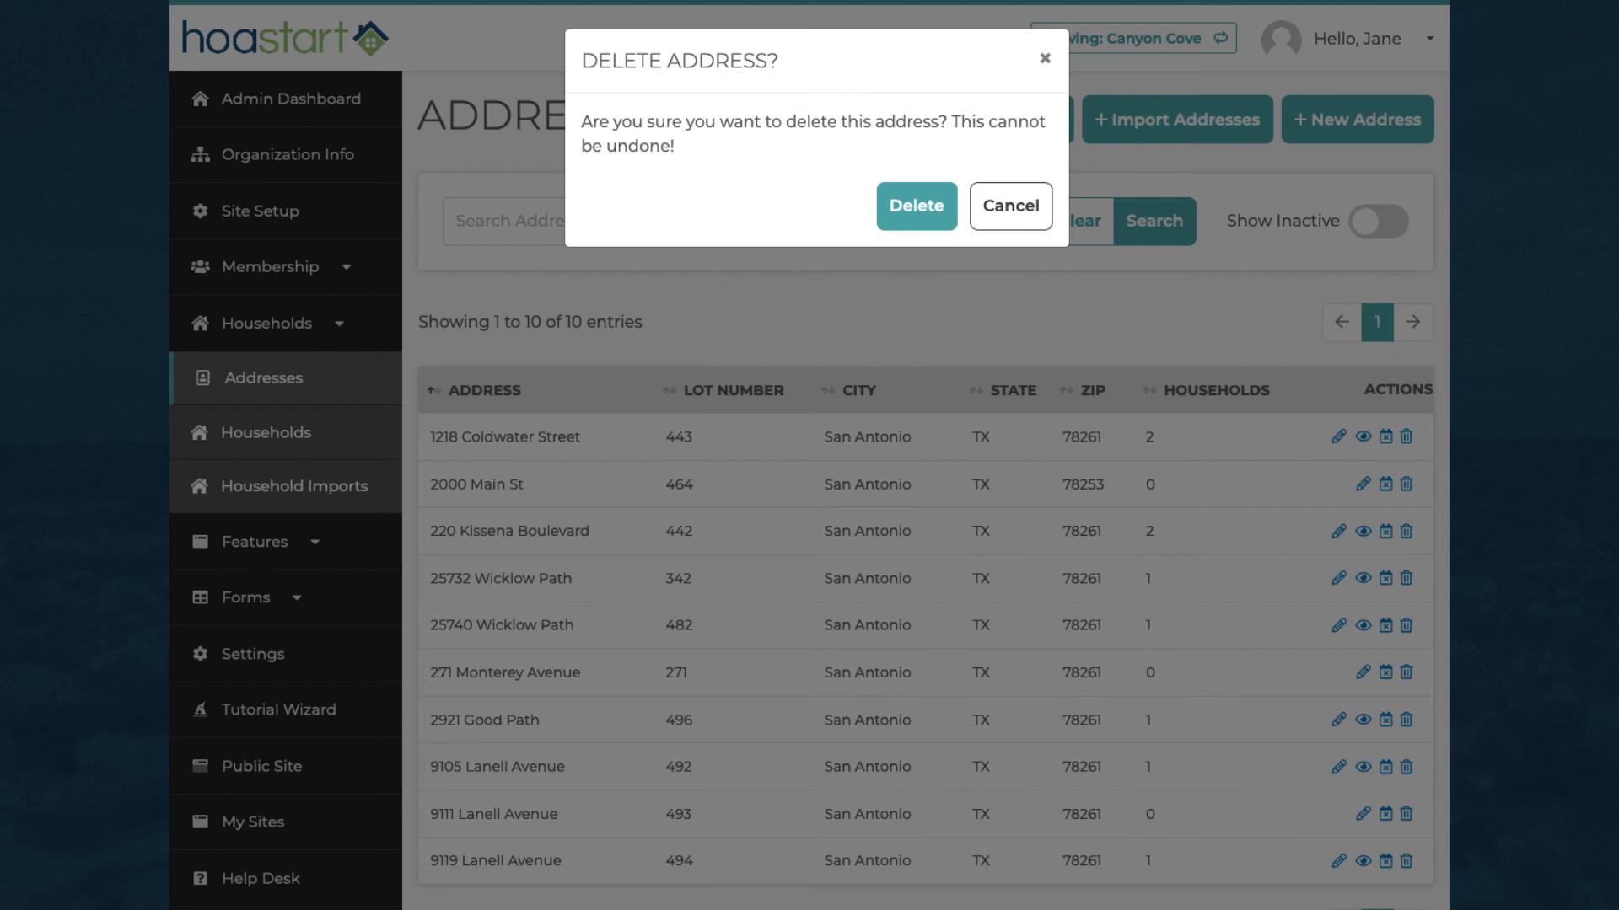
left_click(916, 206)
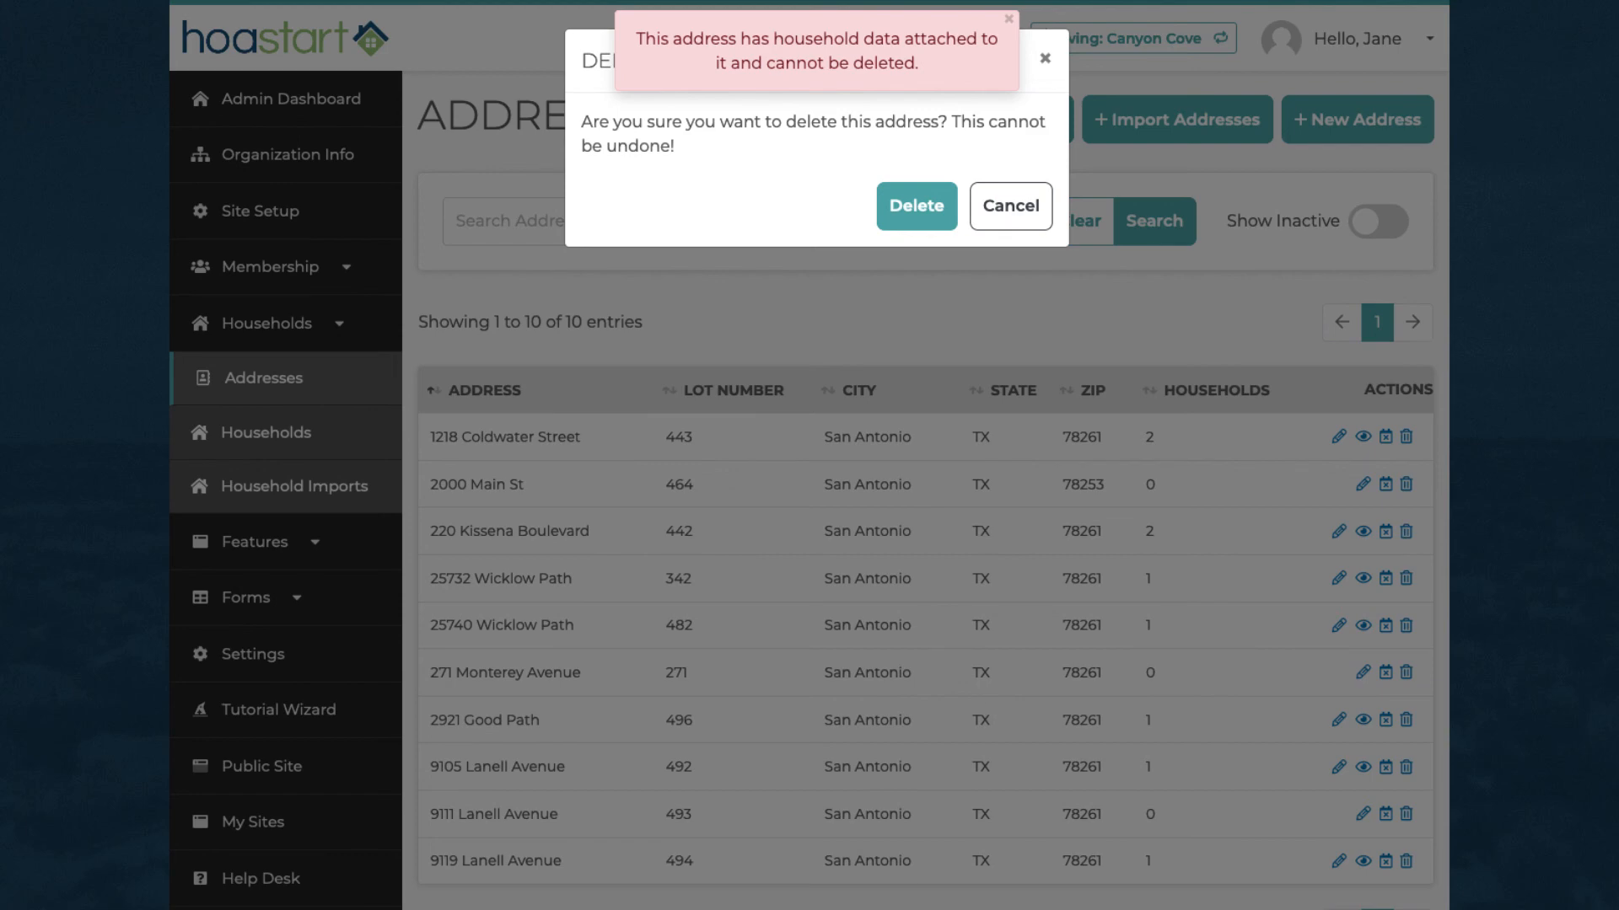
left_click(268, 431)
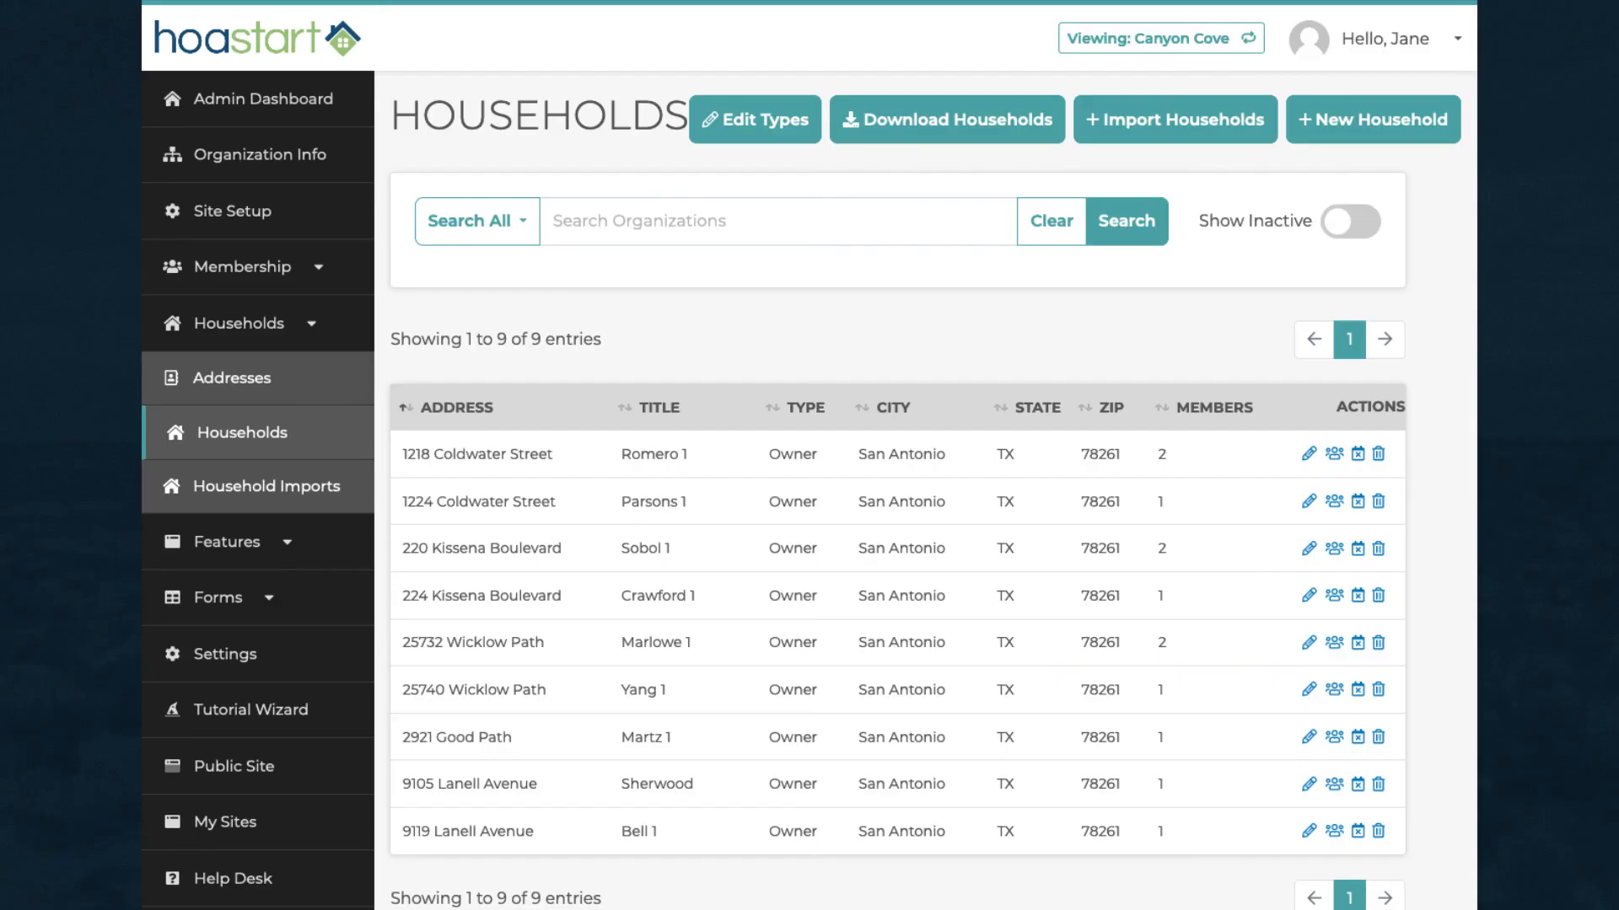